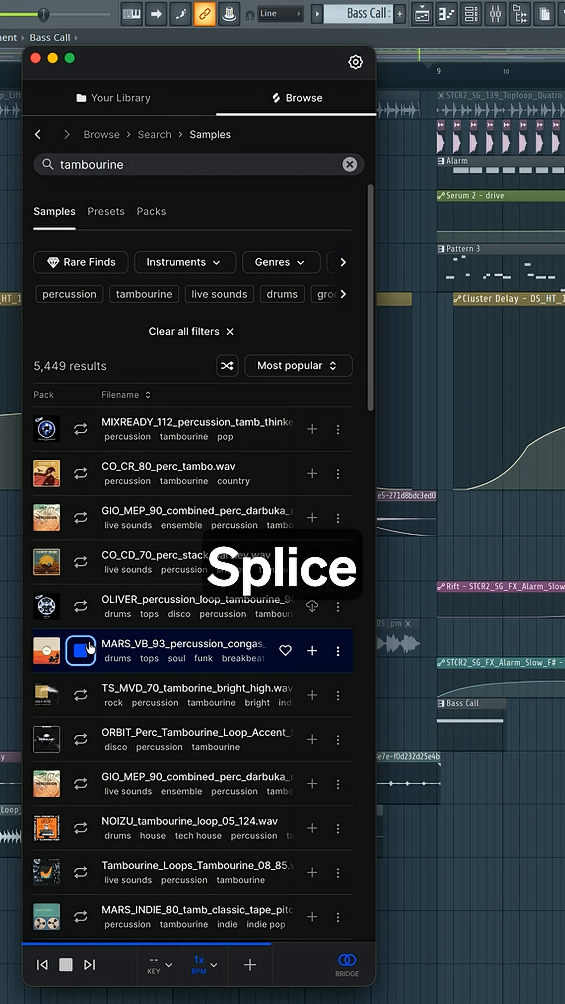
Preview the MARS_VB_93 congas percussion loop from the tambourine results
click(80, 607)
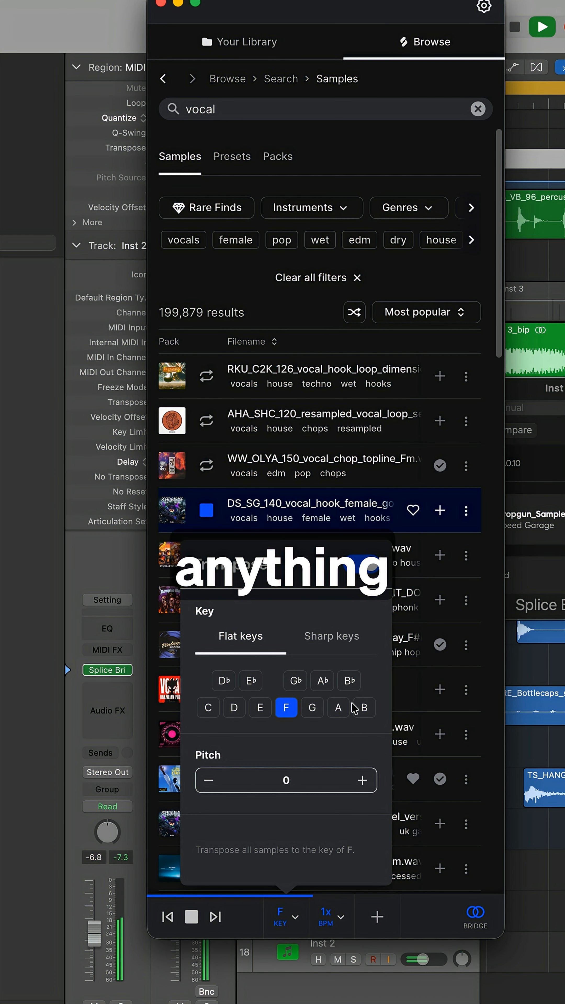
Transpose all sample previews to the key of B and browse the lead vocal loops
click(363, 708)
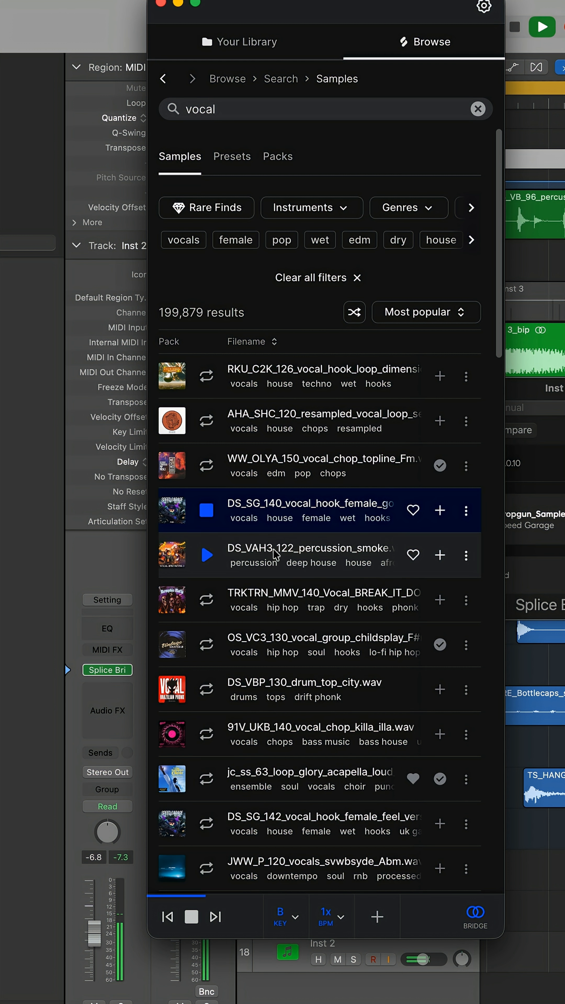
scroll(down, 3)
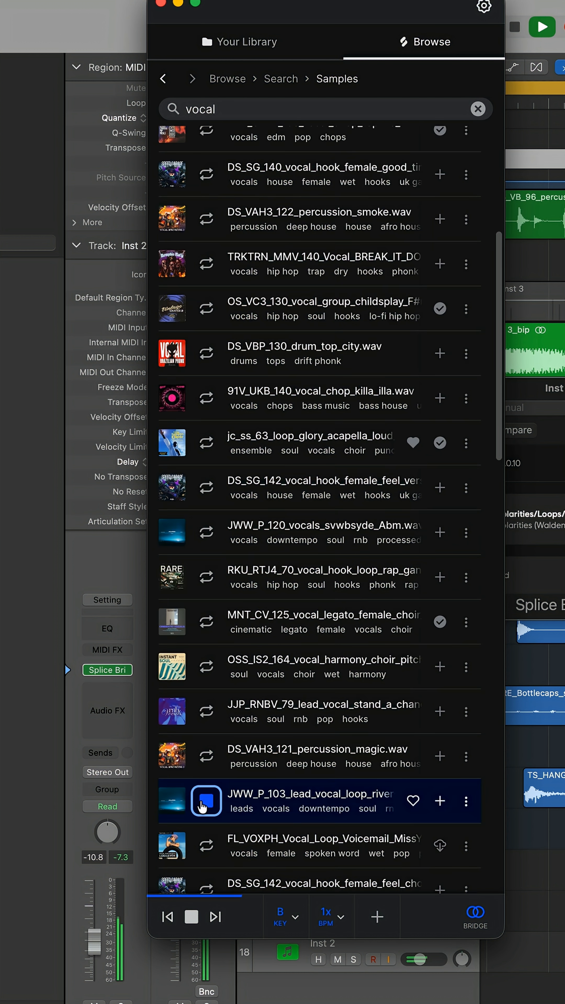